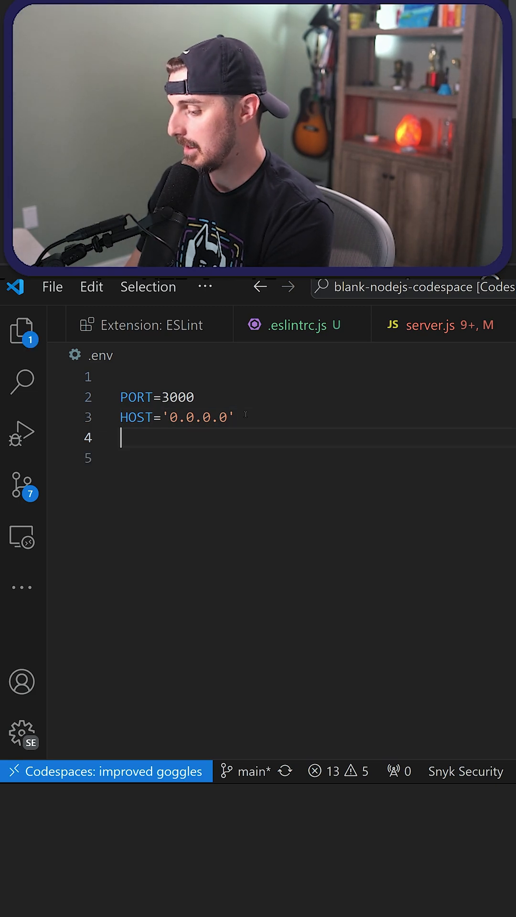
{"action": "type", "text": "KEY=\"fweofiwjefowiejf\""}
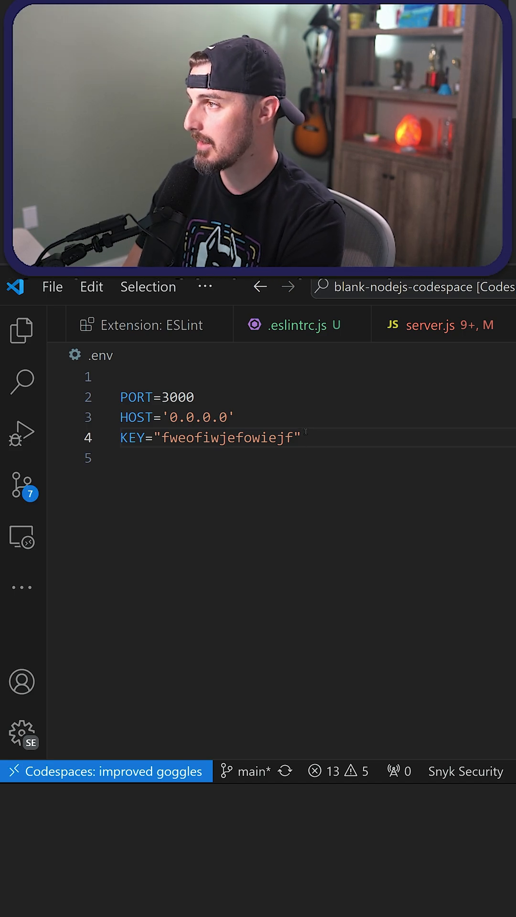
{"action": "key", "text": "ctrl+shift+p"}
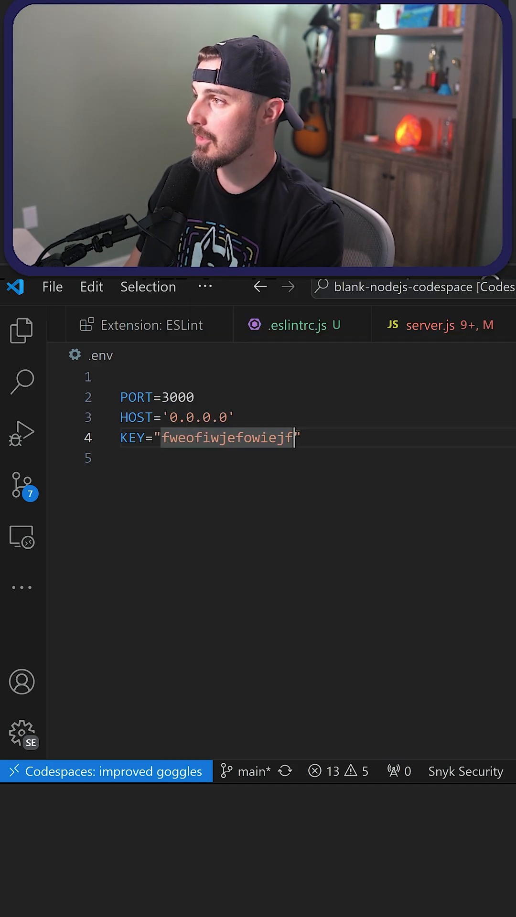
Add the SECRET line, run Cloak: Toggle Secrets, and select the visible SECRET value
{"action": "type", "text": "SECRET"}
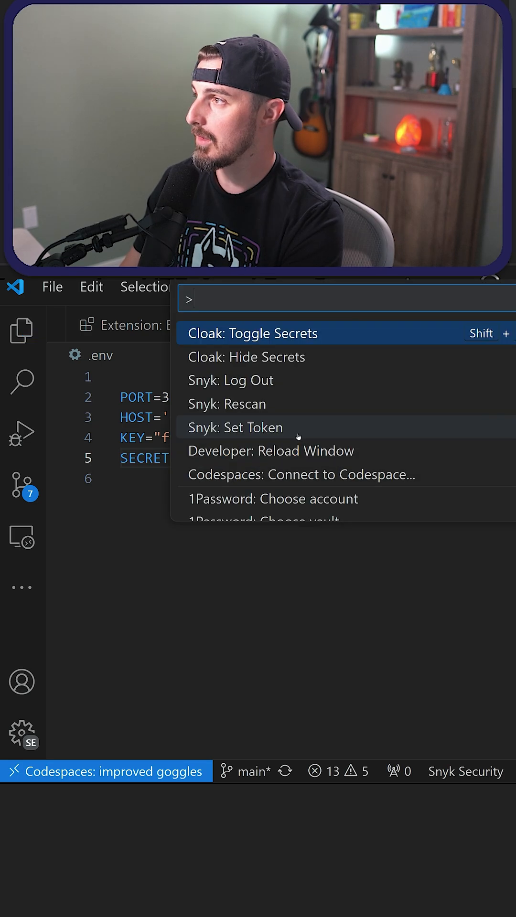
{"action": "left_click", "coordinate": [253, 334]}
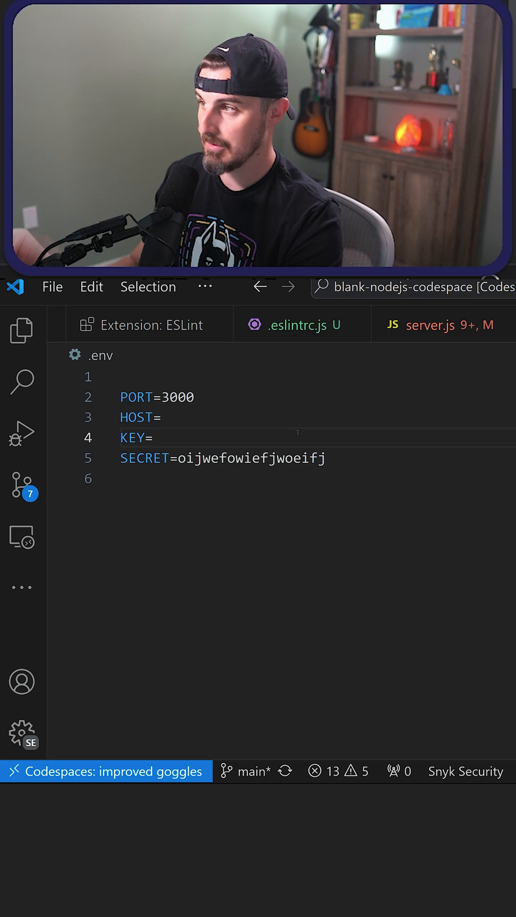
{"action": "double_click", "coordinate": [251, 458]}
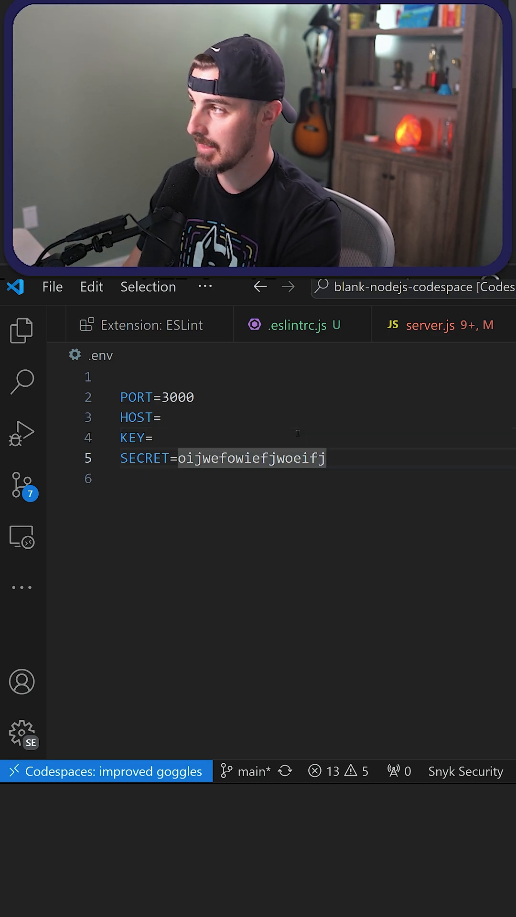